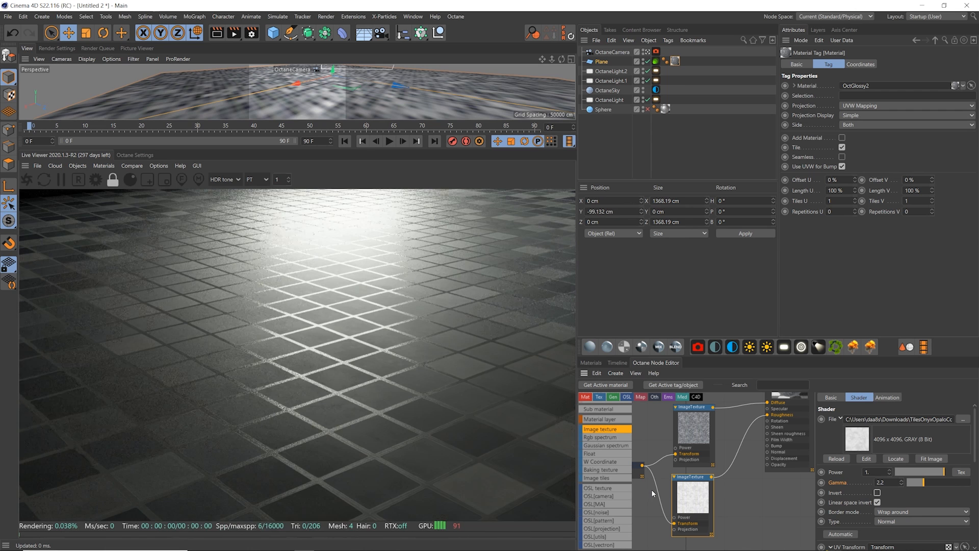
- Assign the grey tile material to the plane with UVW-mapped image textures
left_click(877, 492)
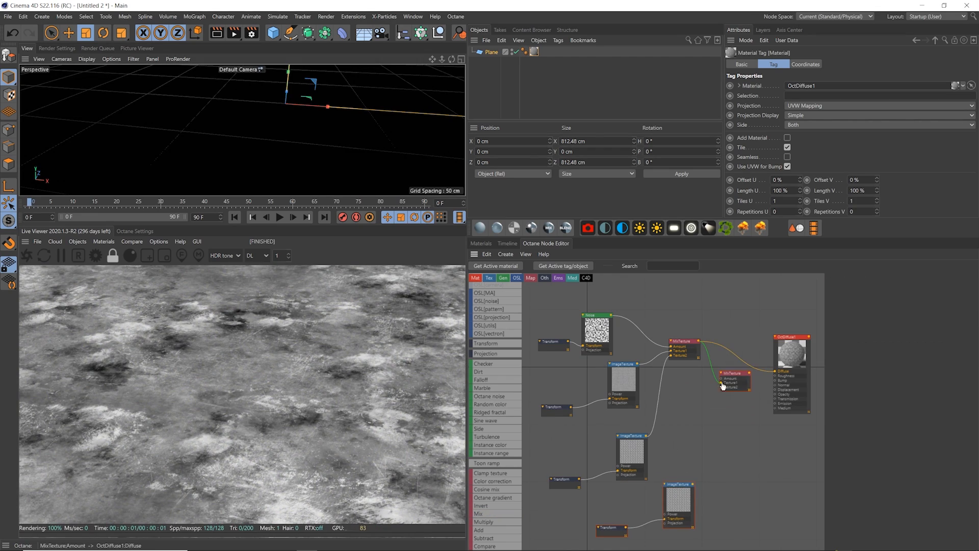
- Blend the floor's image textures through noise-masked mix nodes into OctDiffuse1's Diffuse
left_click(677, 505)
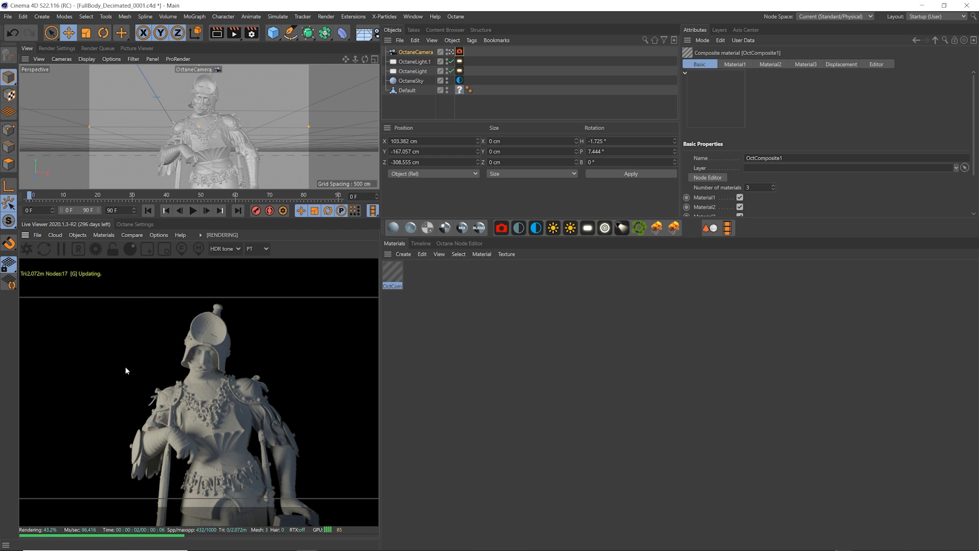
- In OctComposite1's node graph, solo the Dirt mask at ~2.4 cm radius with inverted normals
left_click(391, 273)
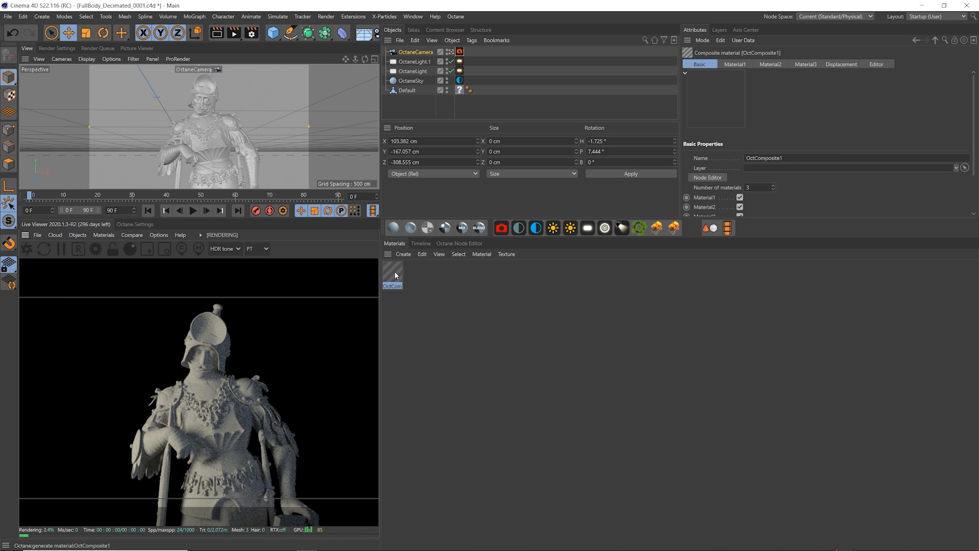
left_click(459, 244)
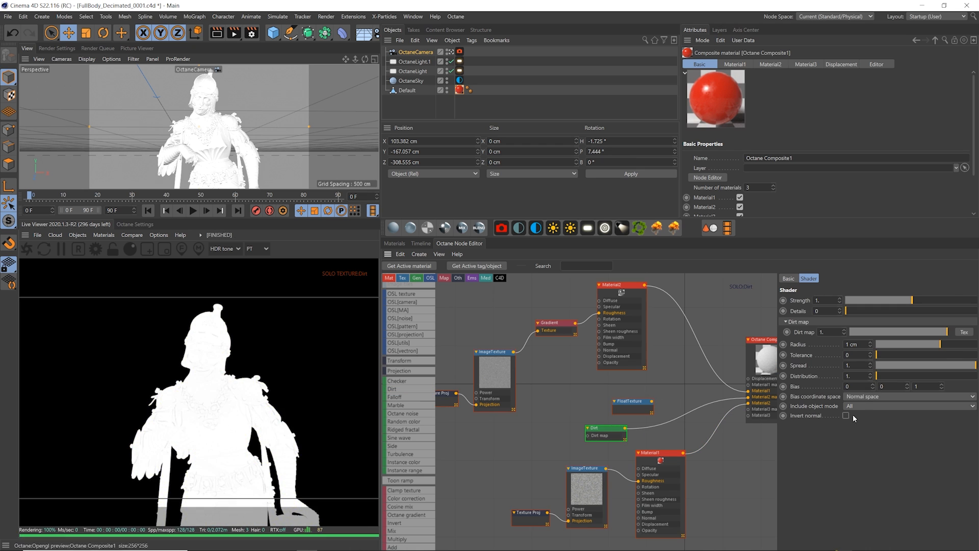
left_click(846, 415)
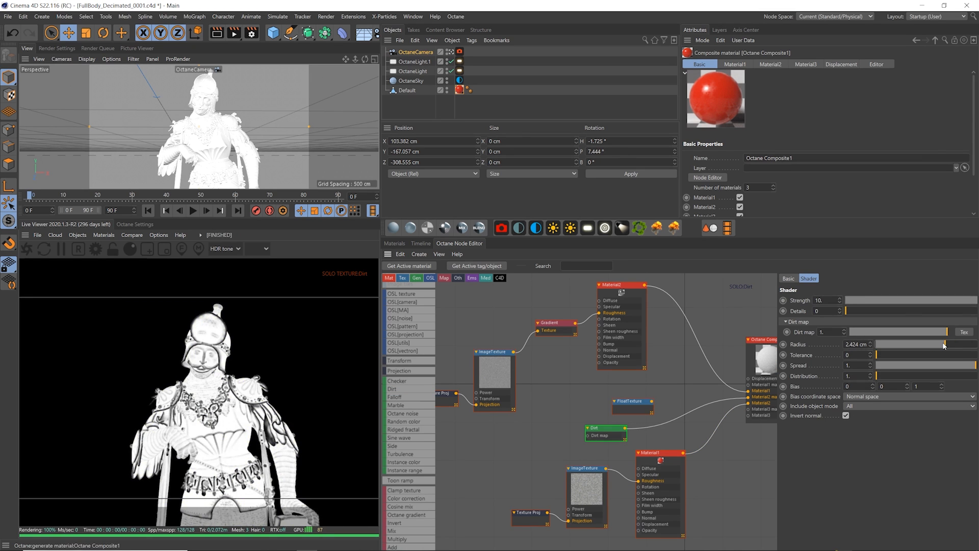